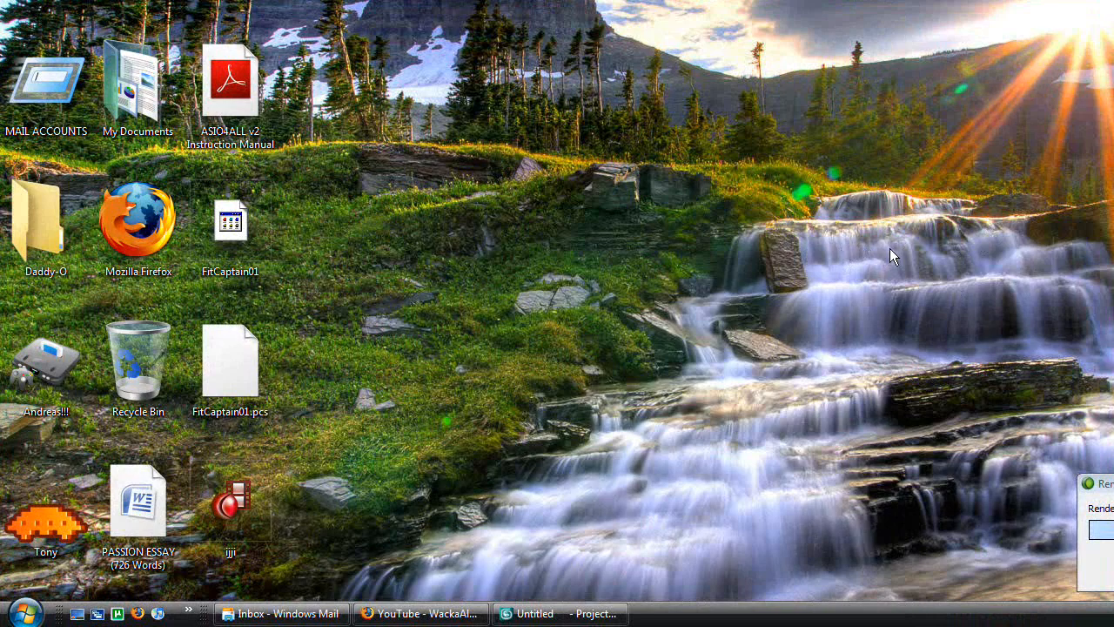
Restore the untitled 3ds Max 9 scene from the taskbar.
left_click(557, 613)
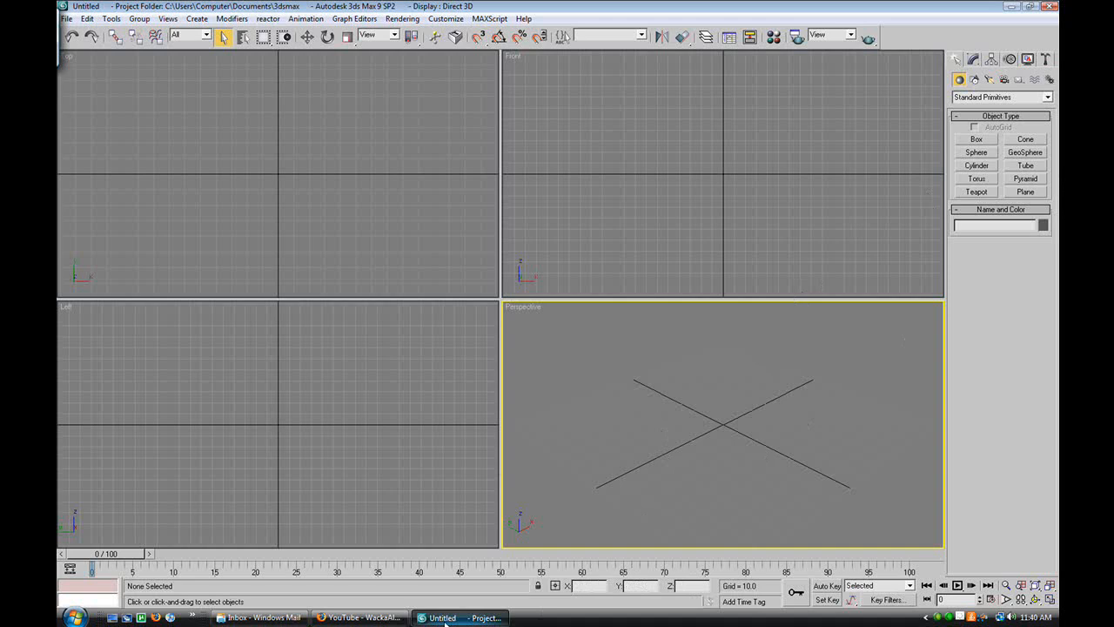
mouse_move(529, 136)
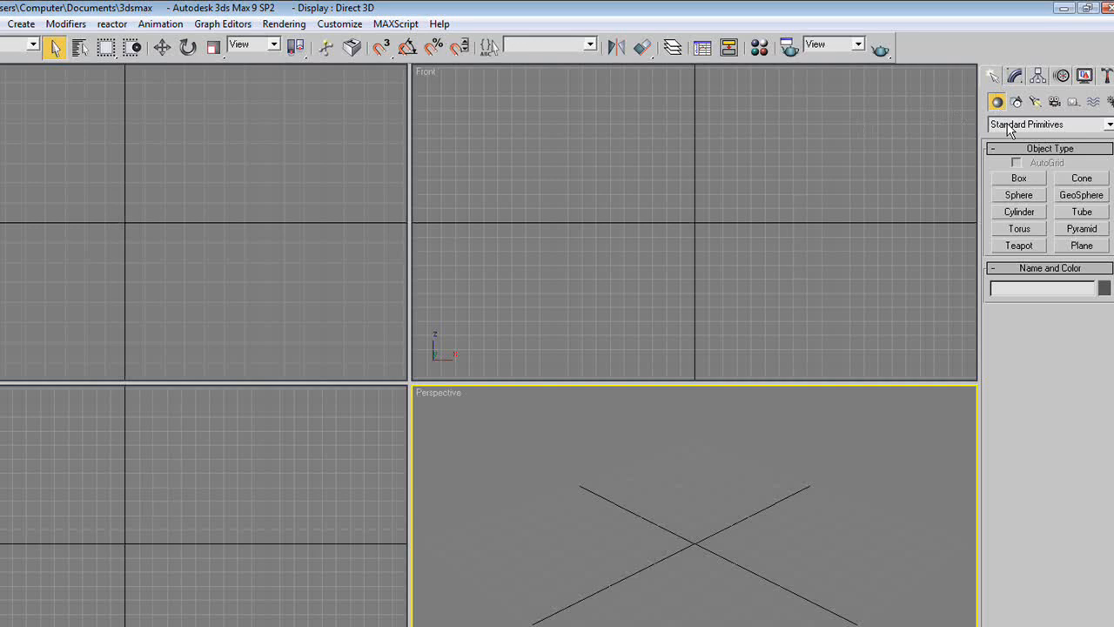
mouse_move(1018, 178)
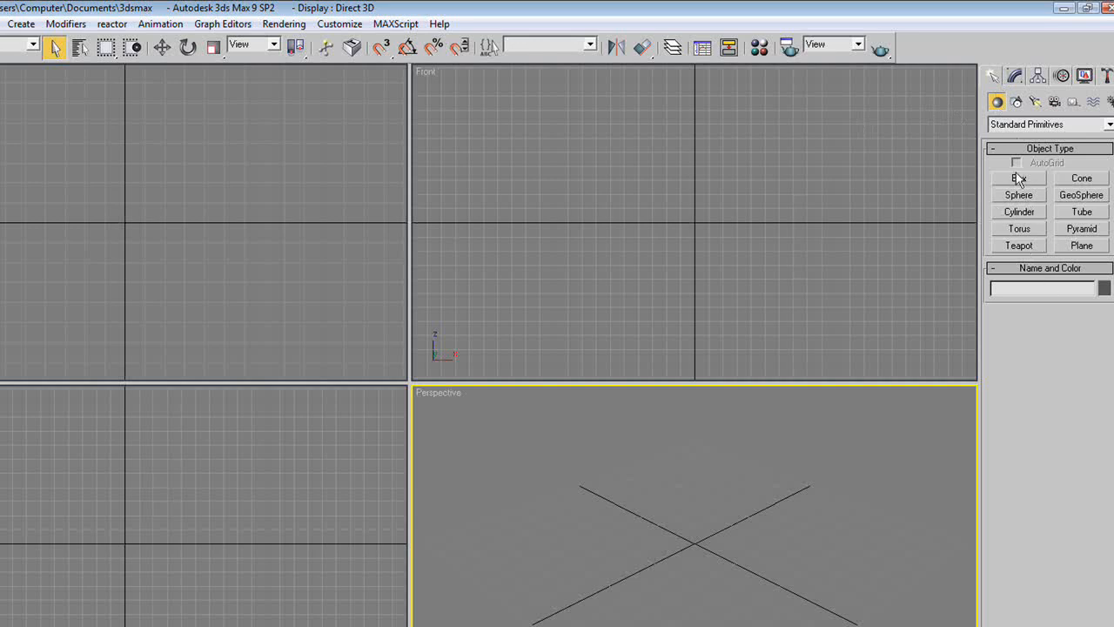
mouse_move(1043, 190)
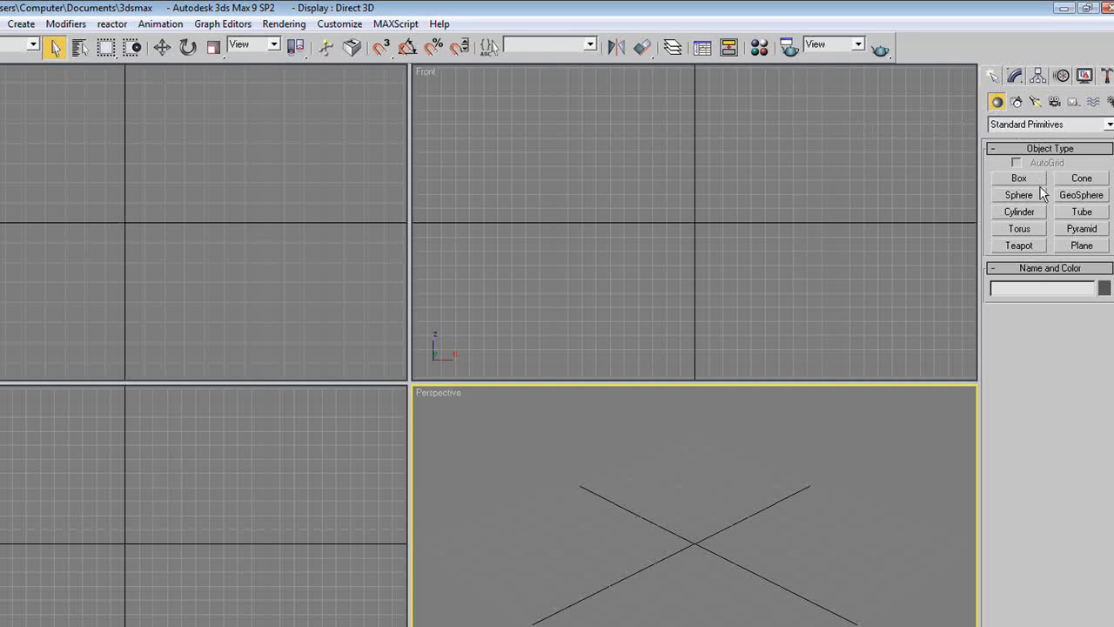
Create Box01 in the Perspective view, then return to Select Object.
left_click(1018, 178)
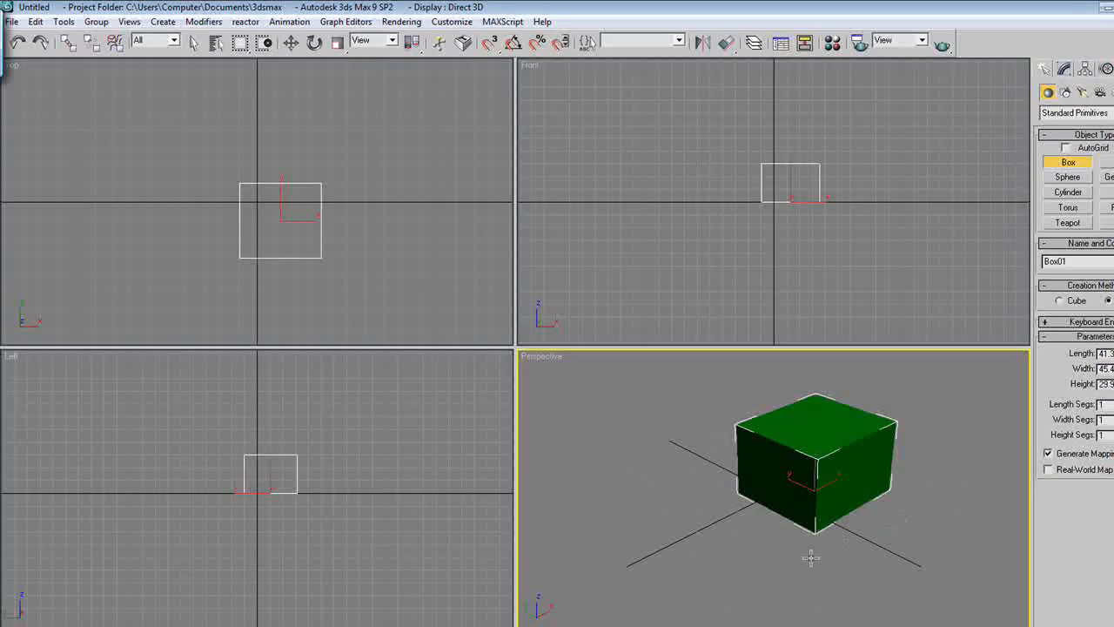
mouse_move(819, 427)
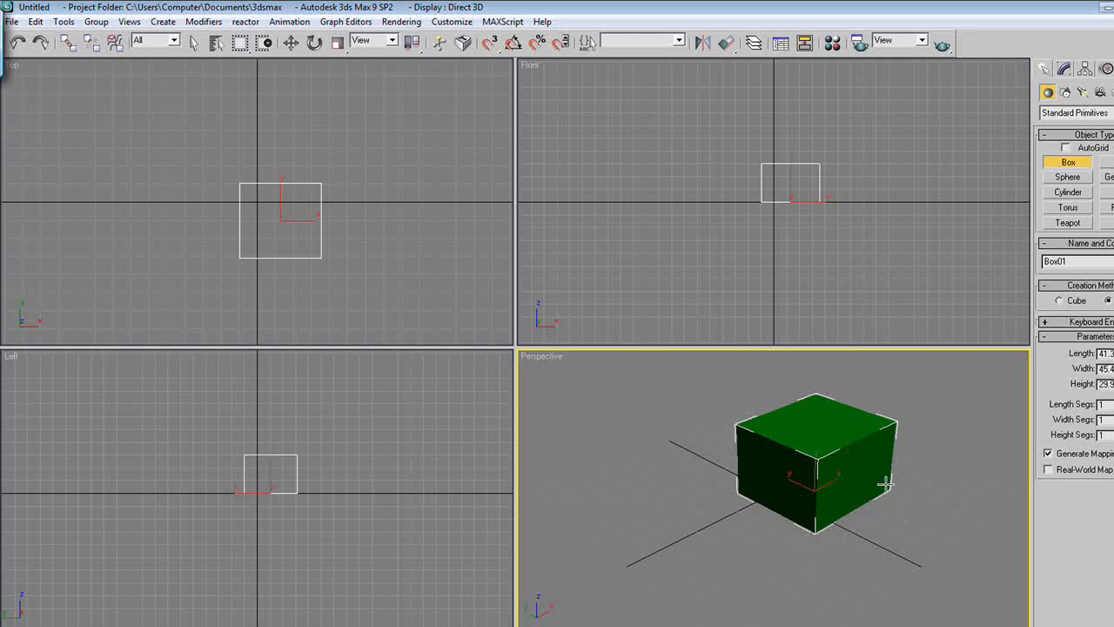
mouse_move(831, 473)
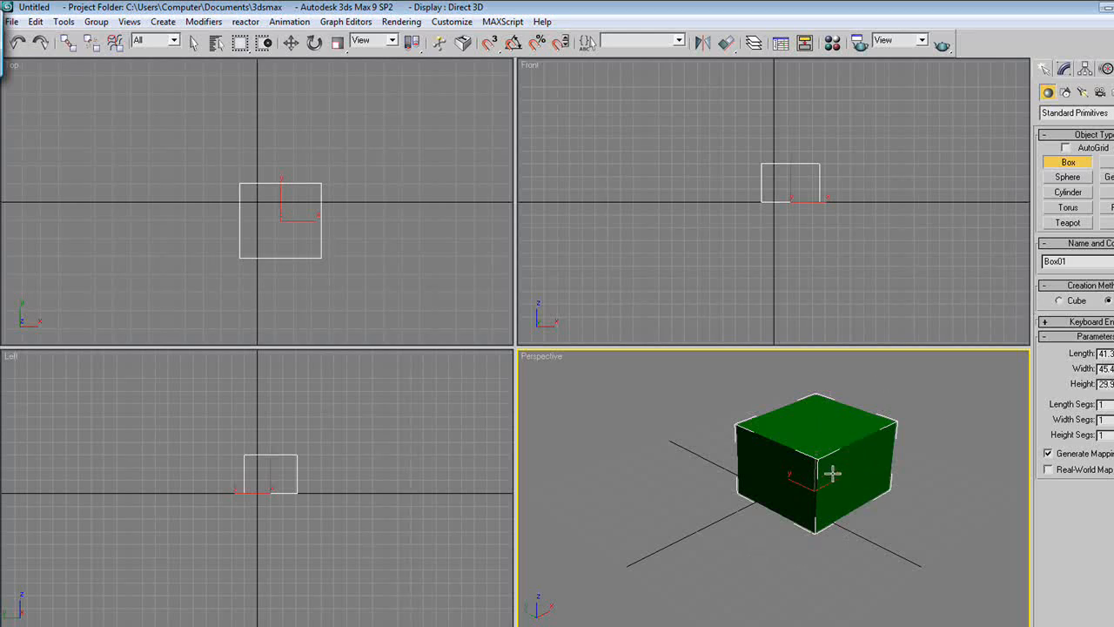
left_click(193, 43)
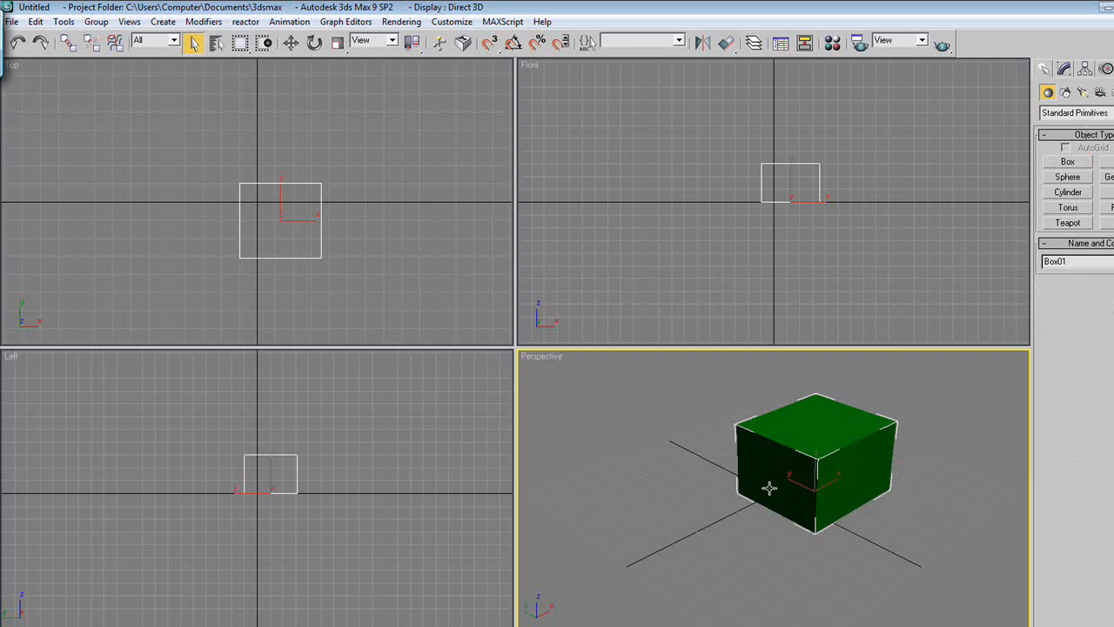
Switch to the Select and Move tool for Box01.
left_click(291, 42)
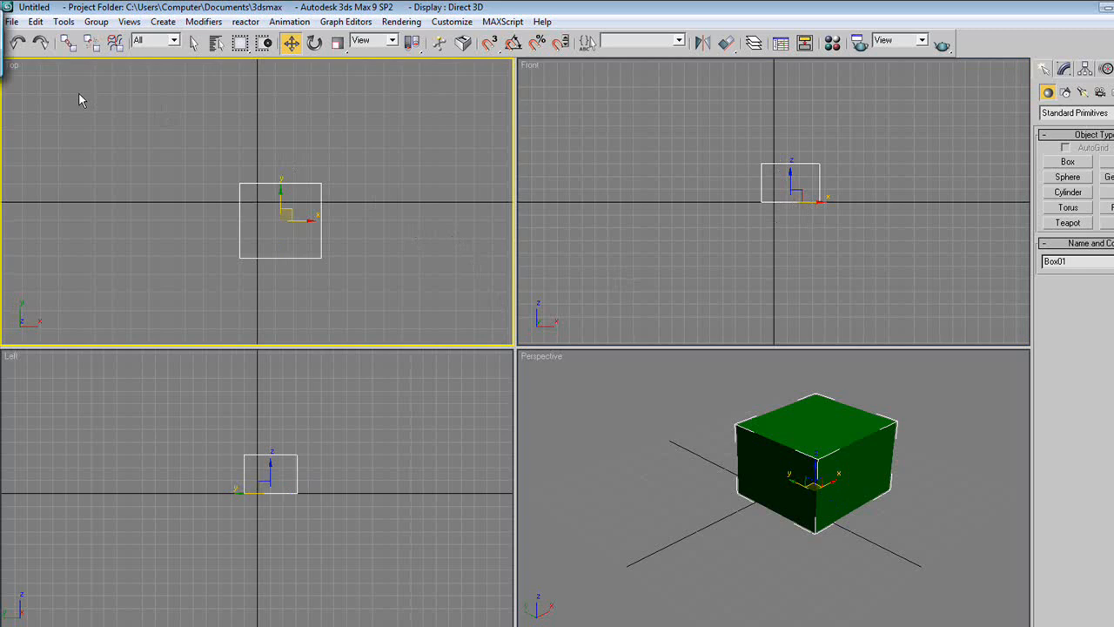
mouse_move(277, 193)
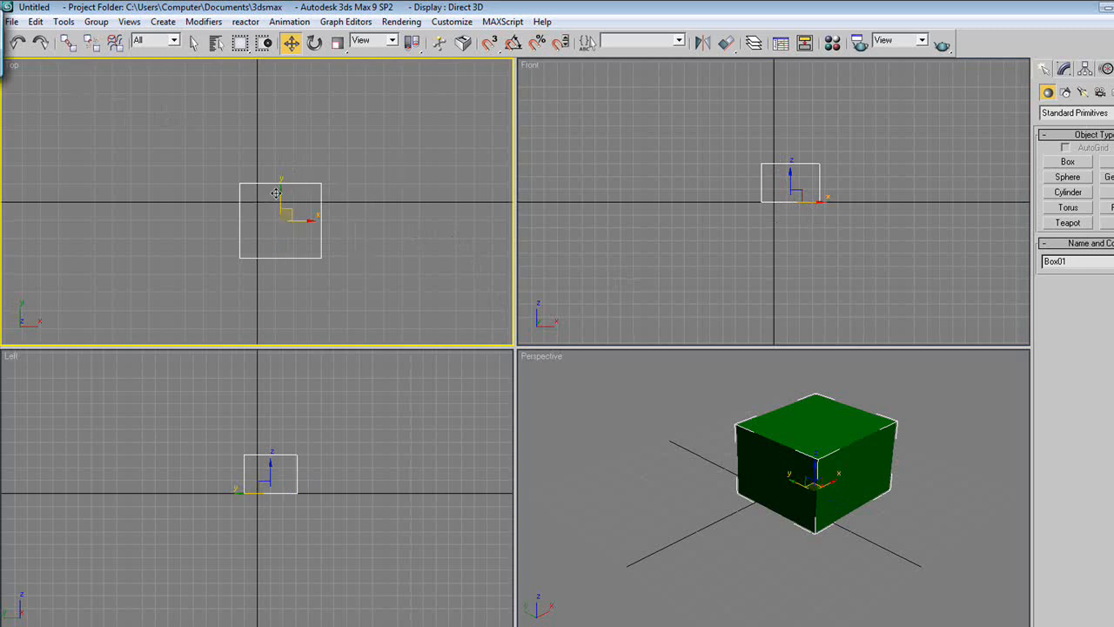
mouse_move(364, 472)
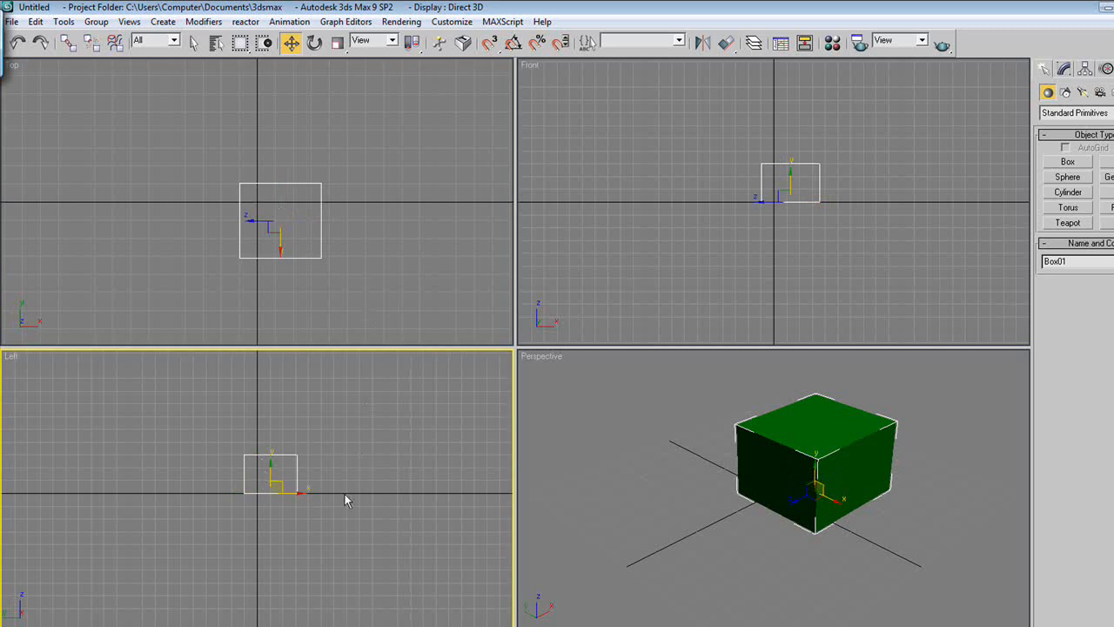
mouse_move(719, 473)
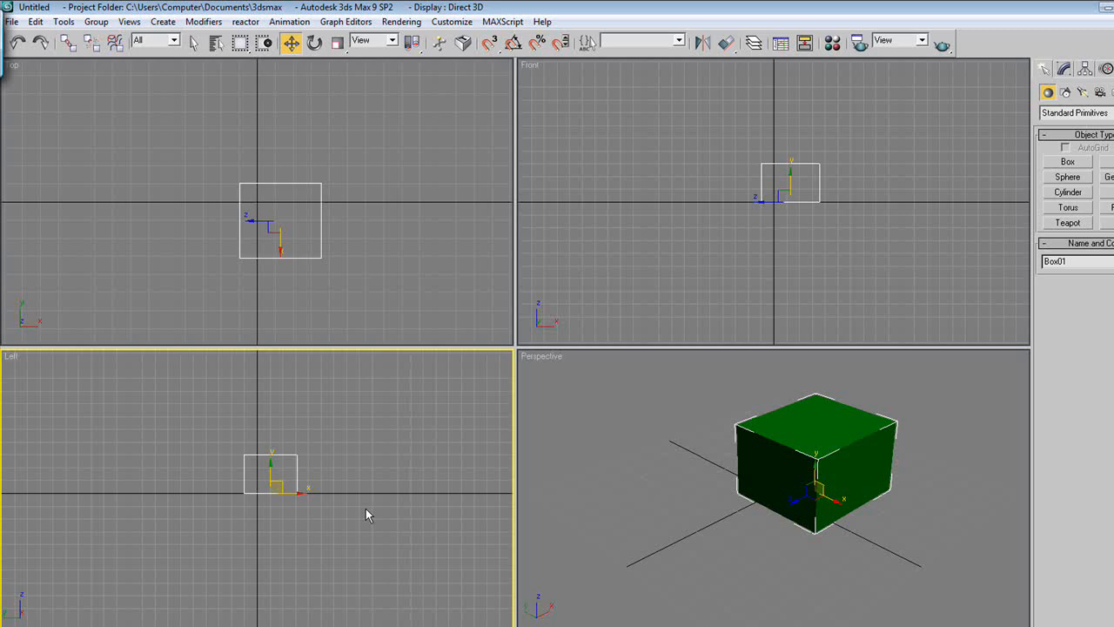
mouse_move(648, 427)
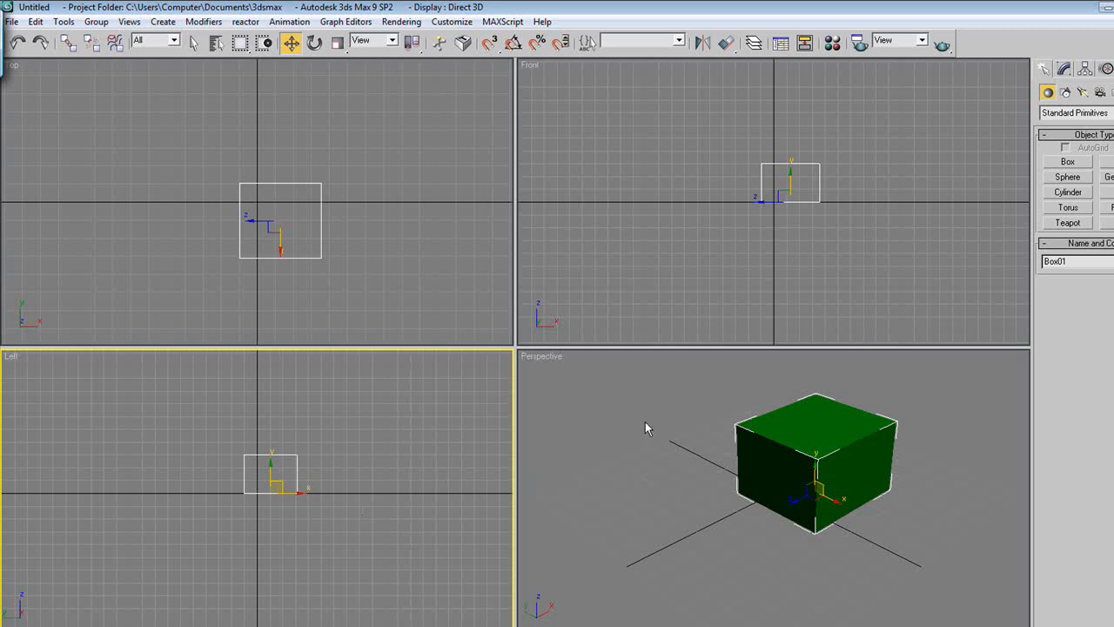
mouse_move(411, 319)
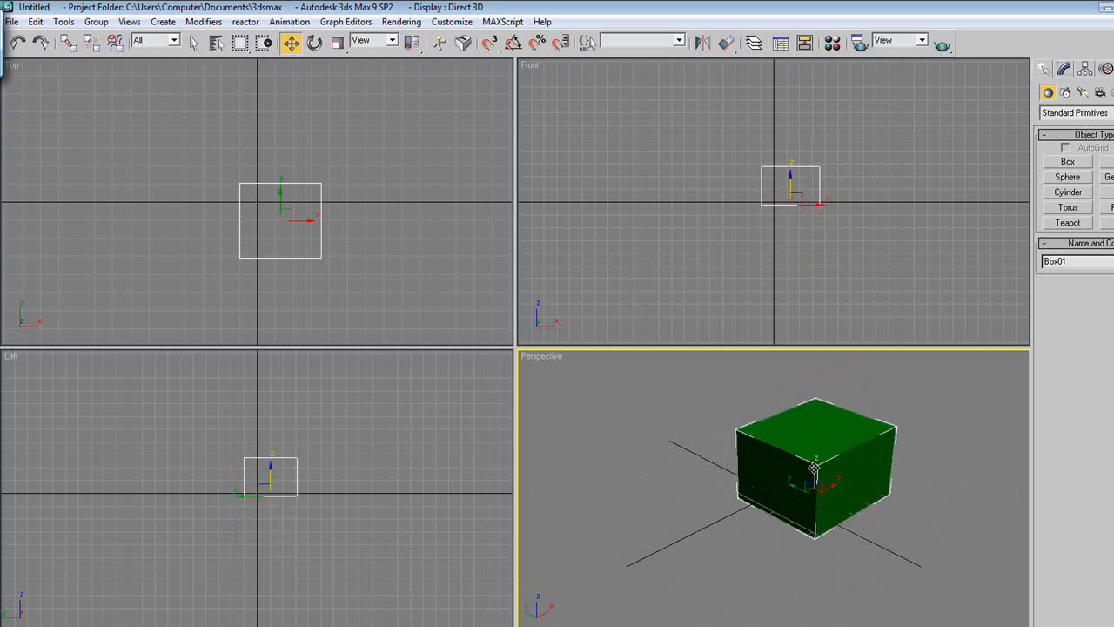
Drag Box01 across the Perspective view to a new spot near the centre.
left_click_drag(813, 470, 723, 453)
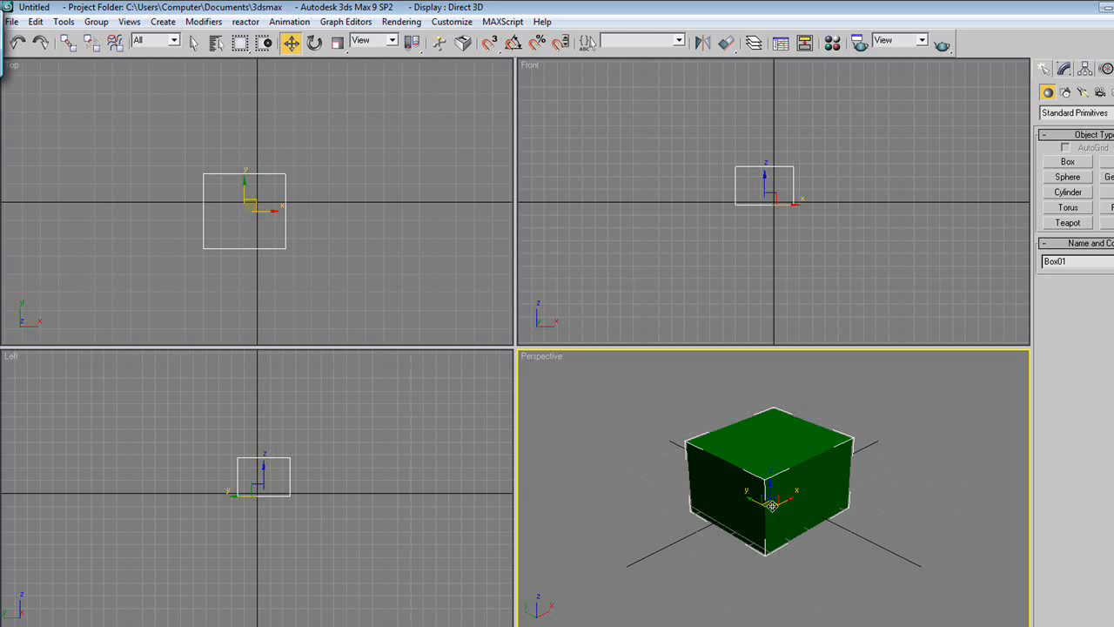
left_click_drag(770, 505, 703, 481)
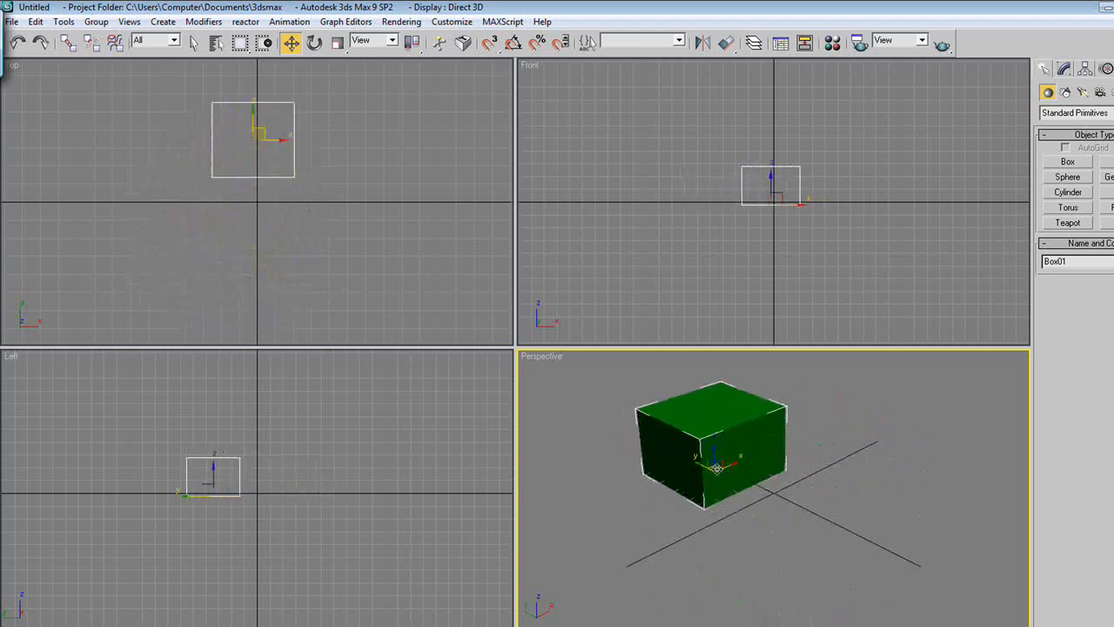
left_click_drag(714, 444, 810, 518)
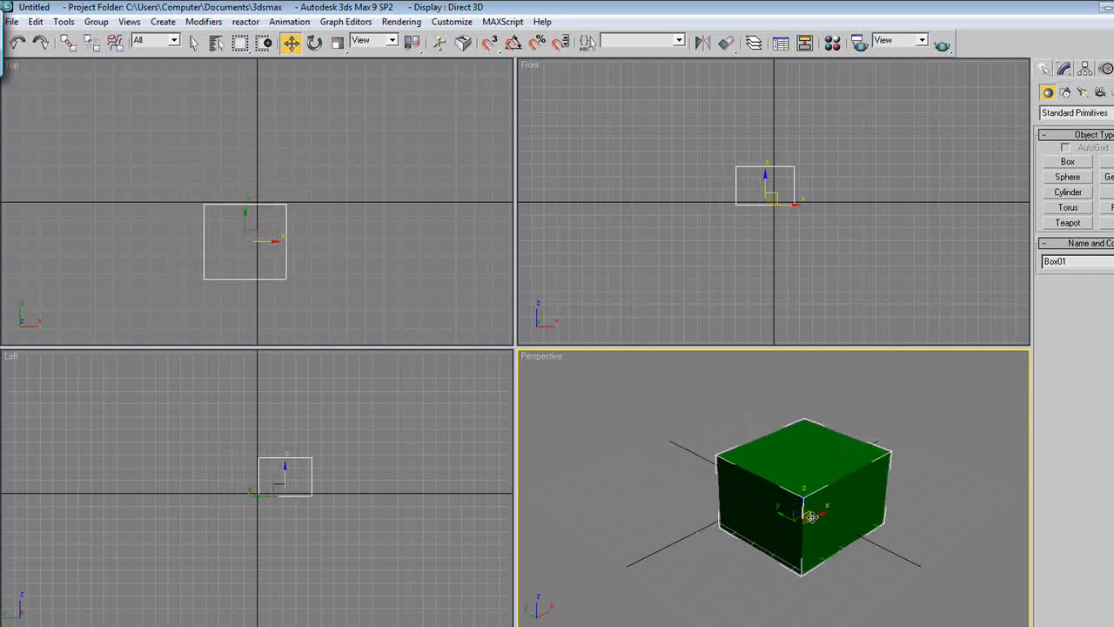
left_click_drag(809, 516, 833, 532)
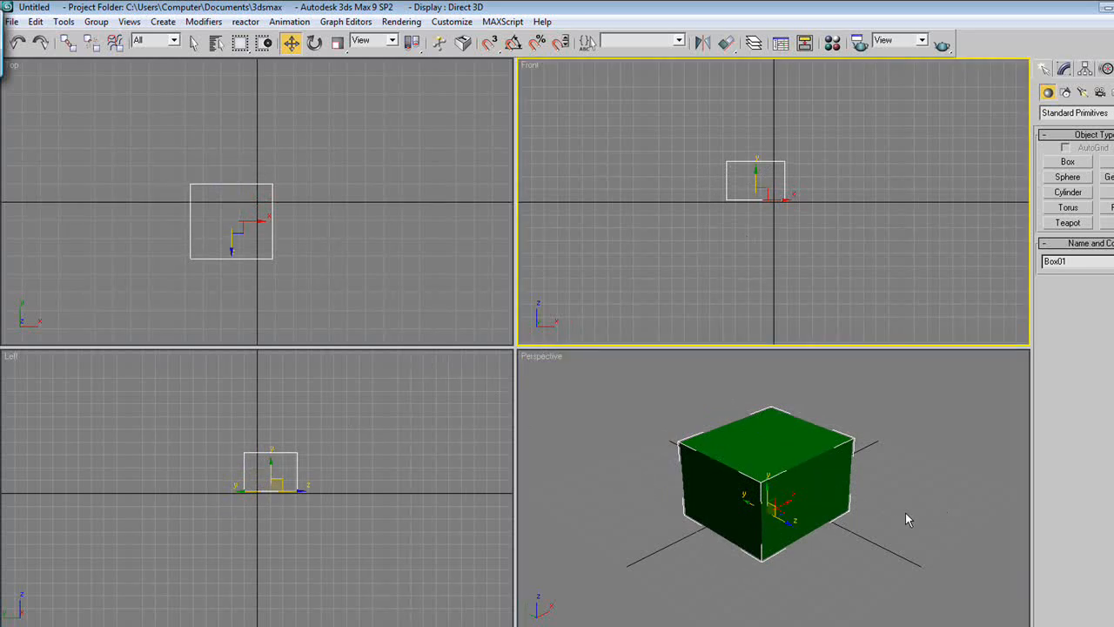
left_click(753, 376)
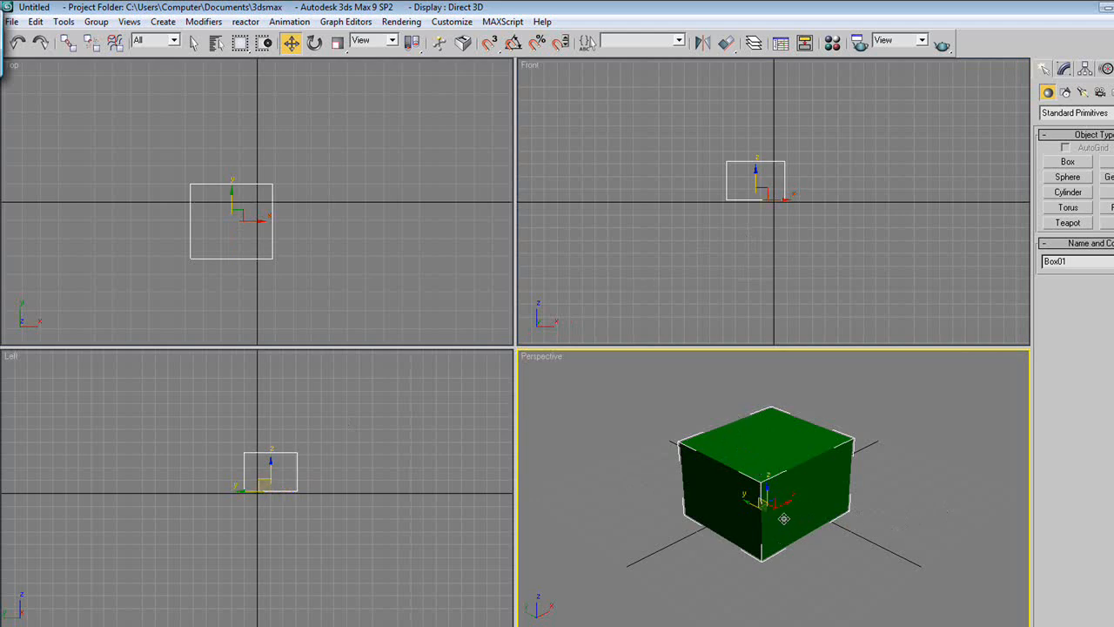
mouse_move(881, 494)
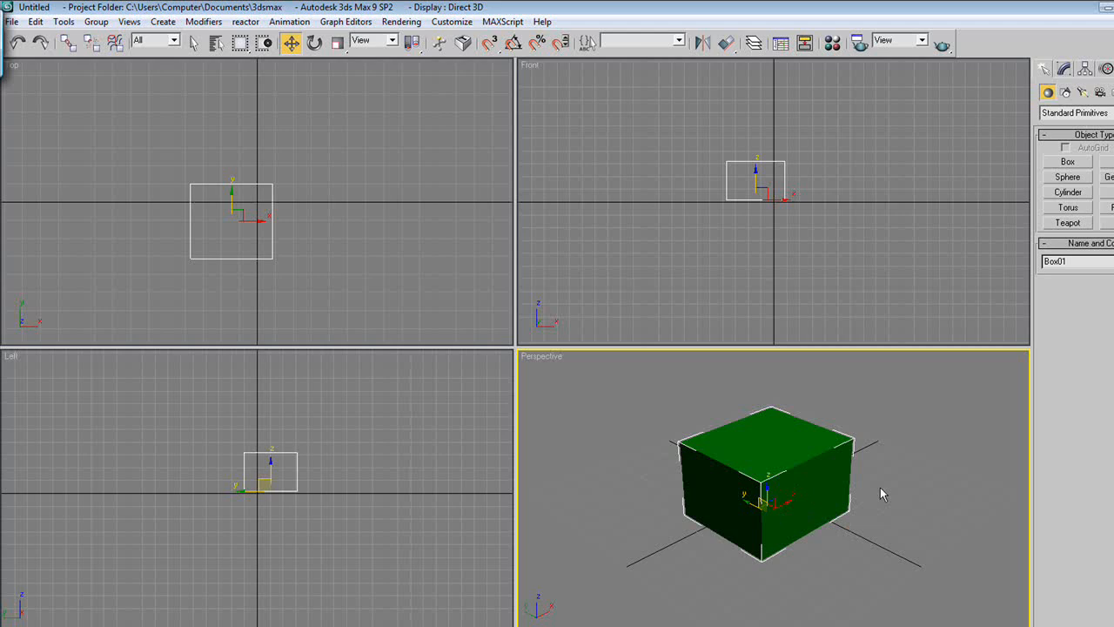
Rotate Box01 90 degrees around its X axis, then tilt it on another axis.
left_click(314, 42)
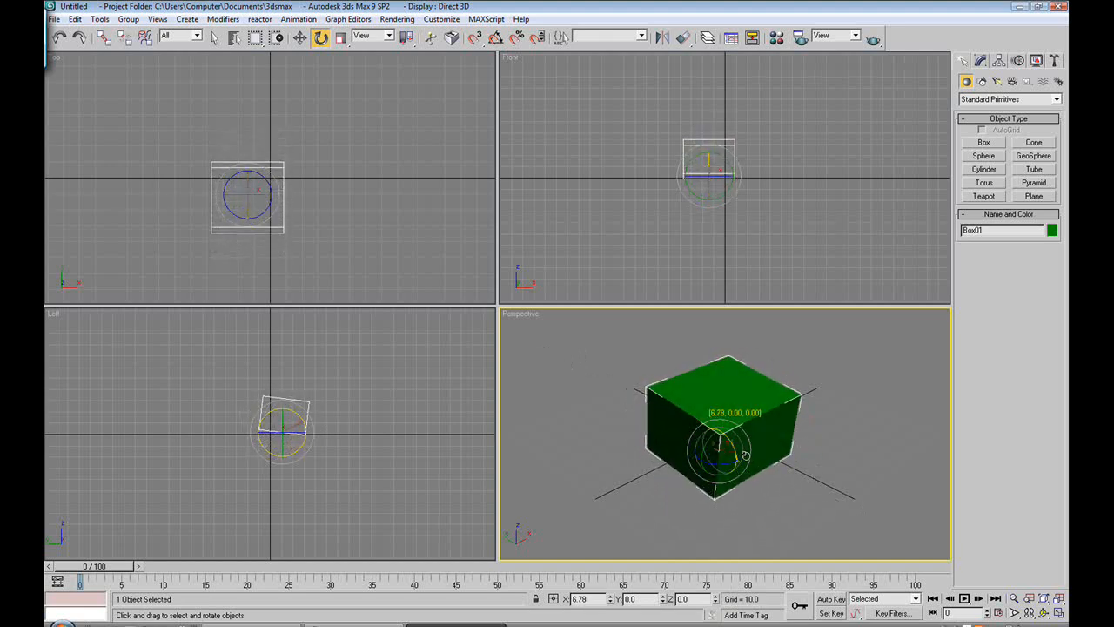
left_click_drag(730, 452, 718, 444)
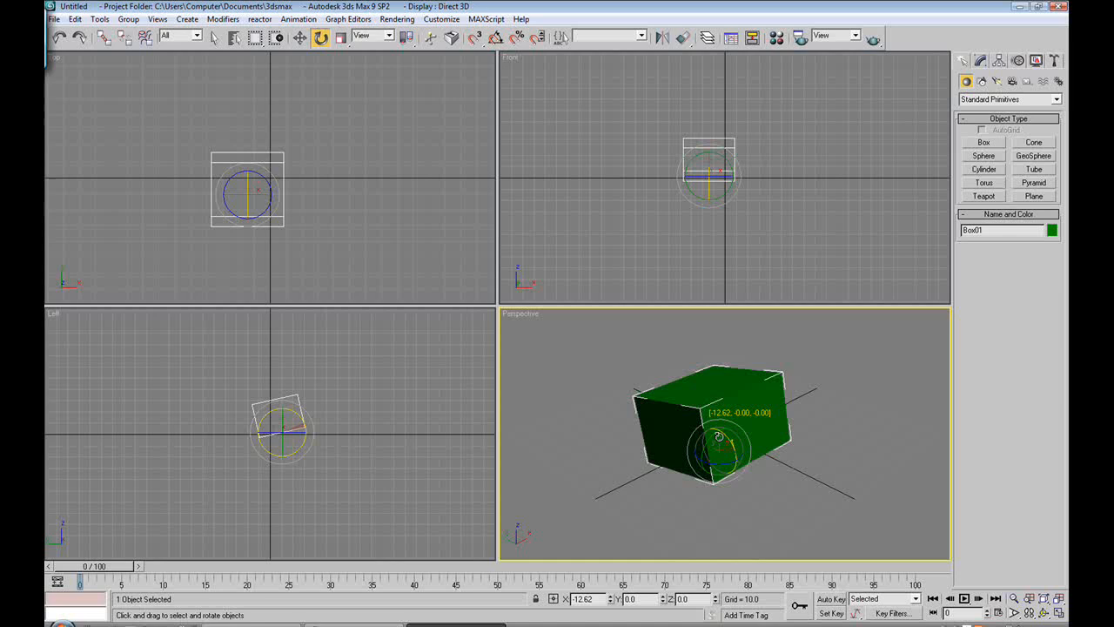
left_click_drag(722, 436, 709, 426)
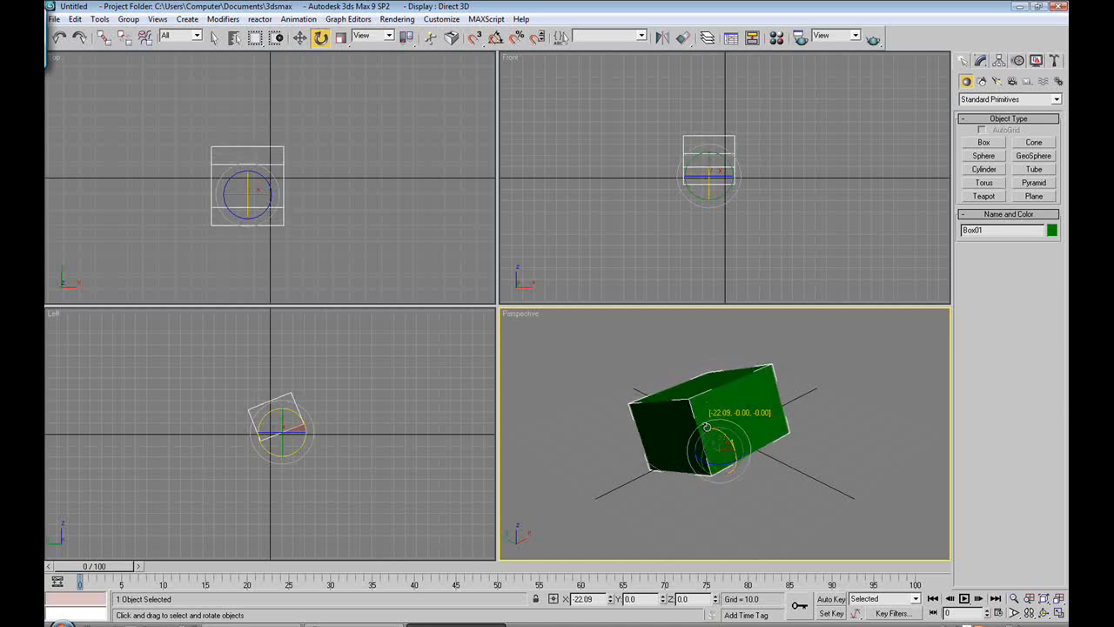
left_click_drag(706, 427, 722, 443)
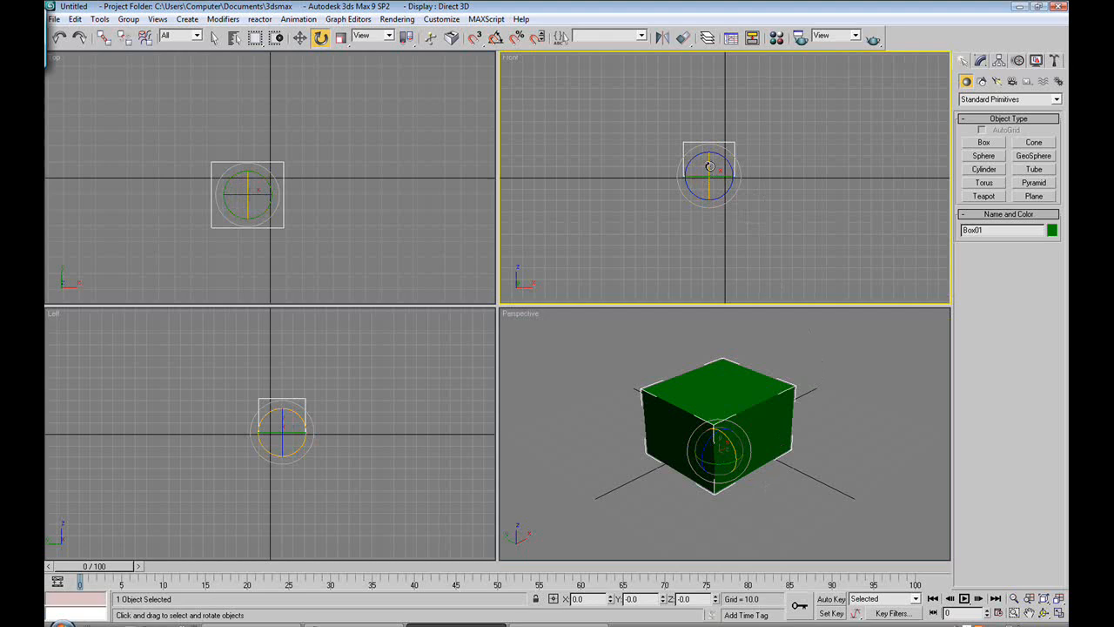
left_click_drag(709, 165, 722, 182)
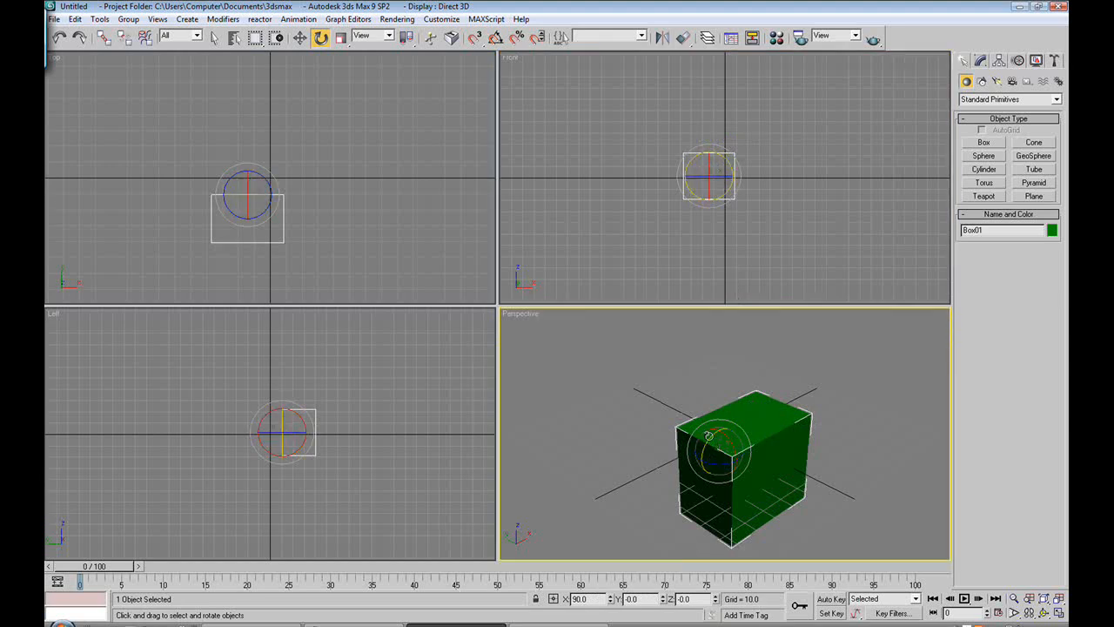
left_click_drag(723, 426, 714, 470)
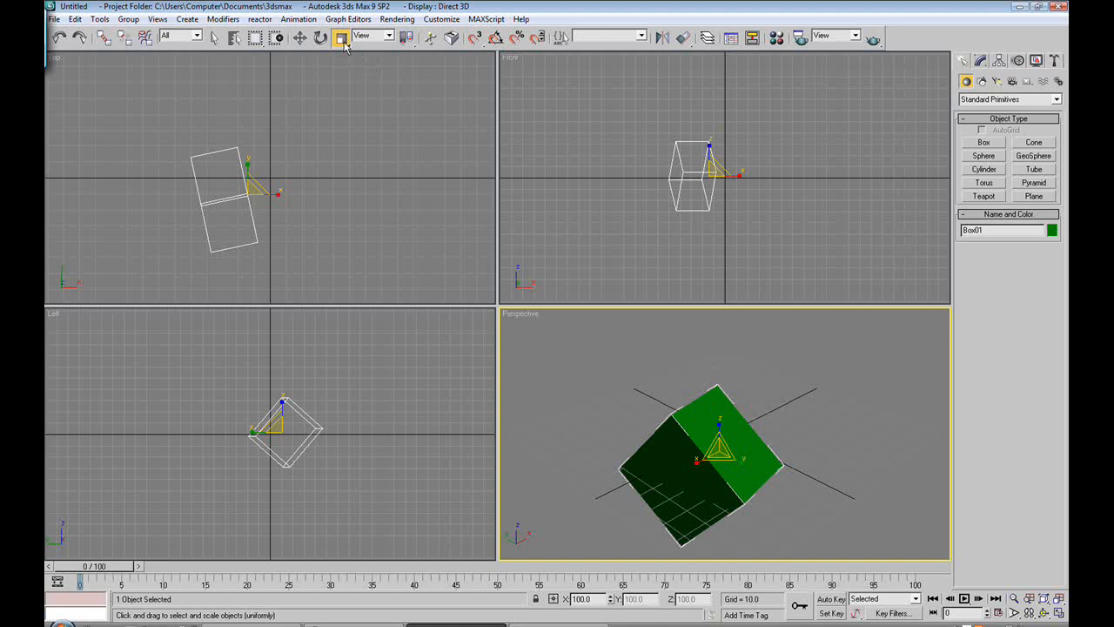
Switch to the Select and Uniform Scale tool.
left_click(320, 37)
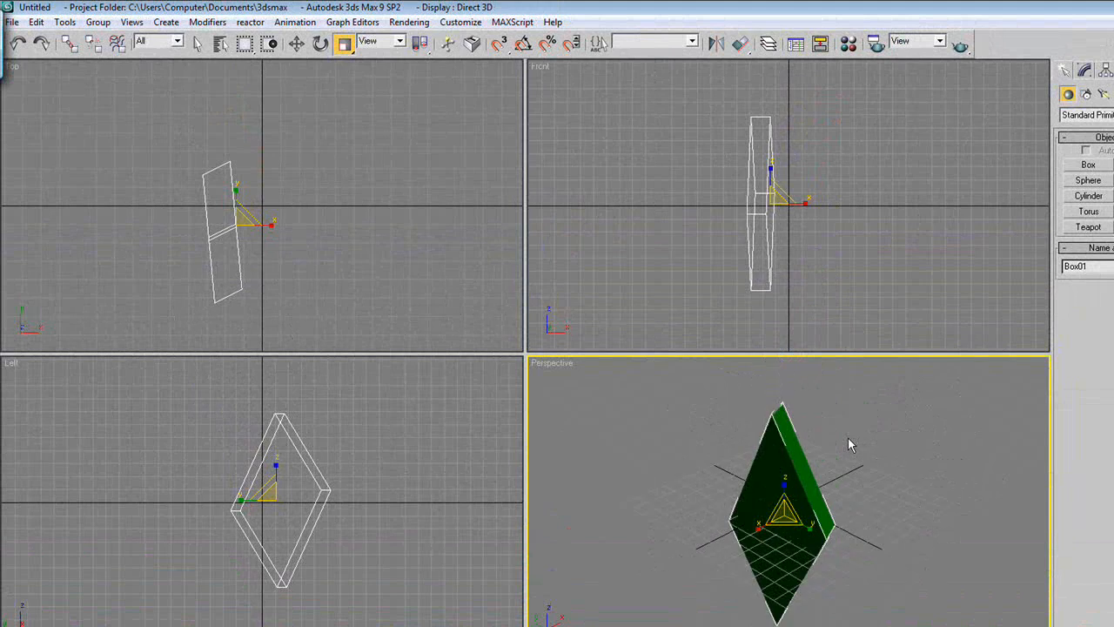
mouse_move(837, 496)
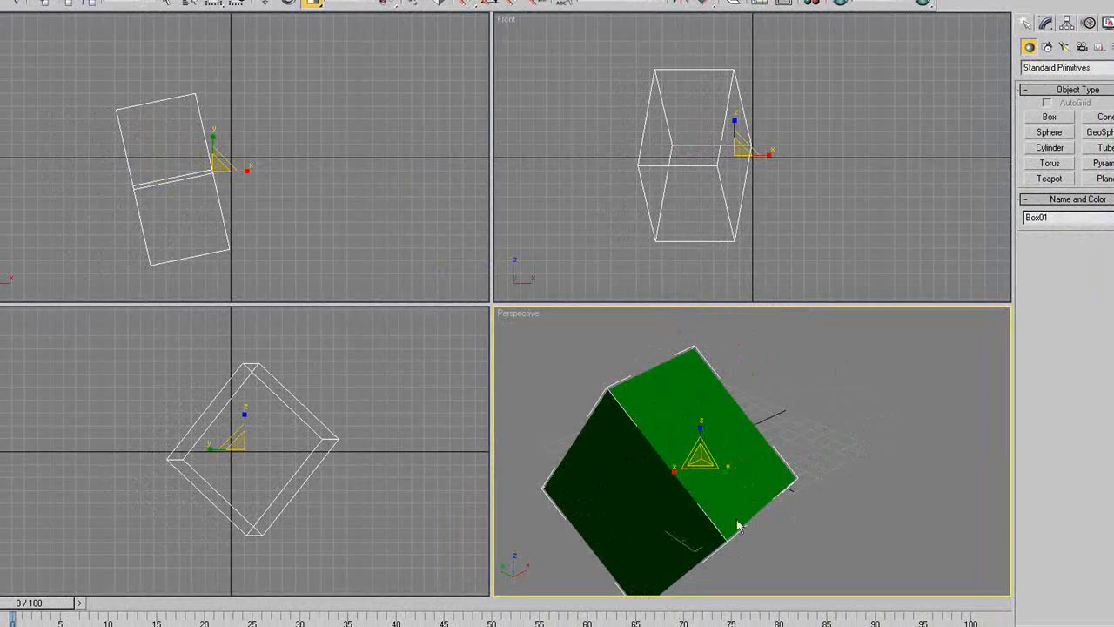
mouse_move(822, 464)
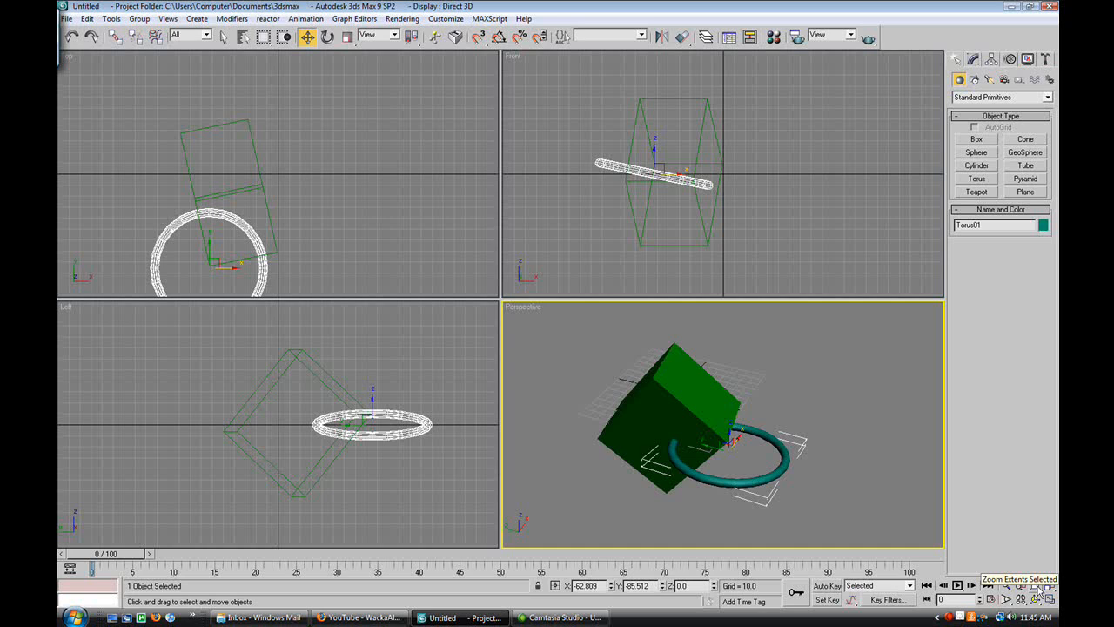
Frame the active view and then all views on the selected Torus01.
left_click(1035, 598)
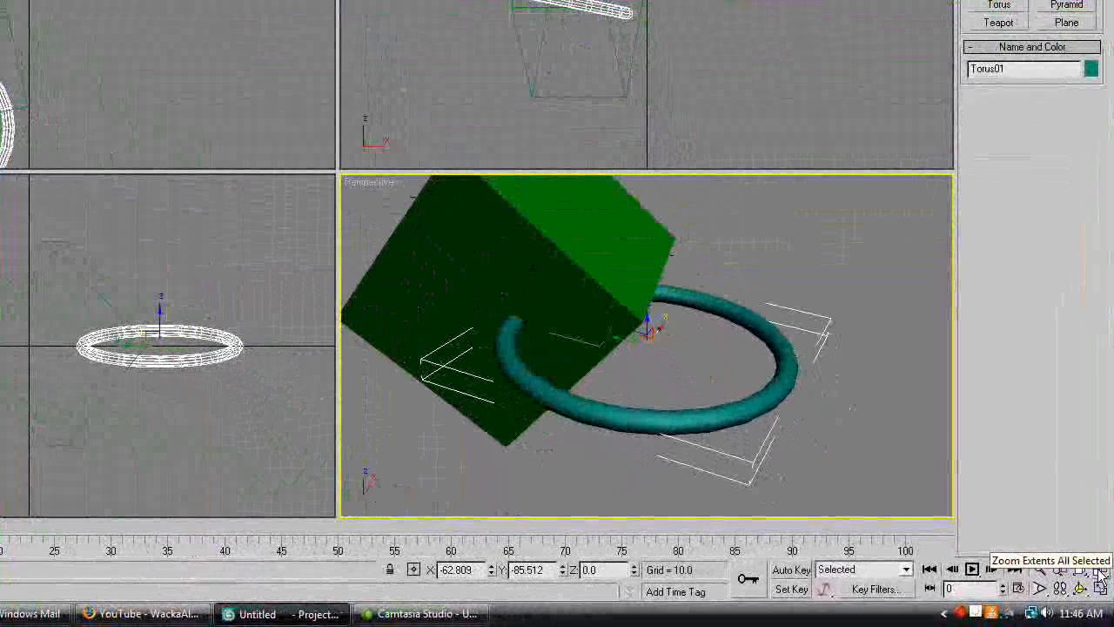
left_click(1101, 570)
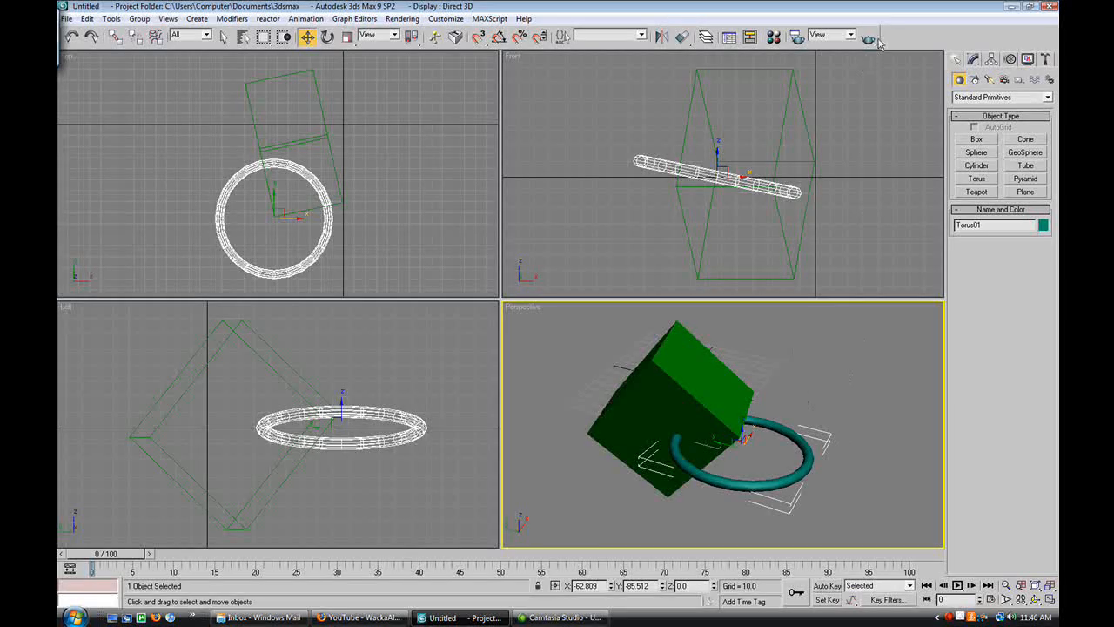
left_click(867, 37)
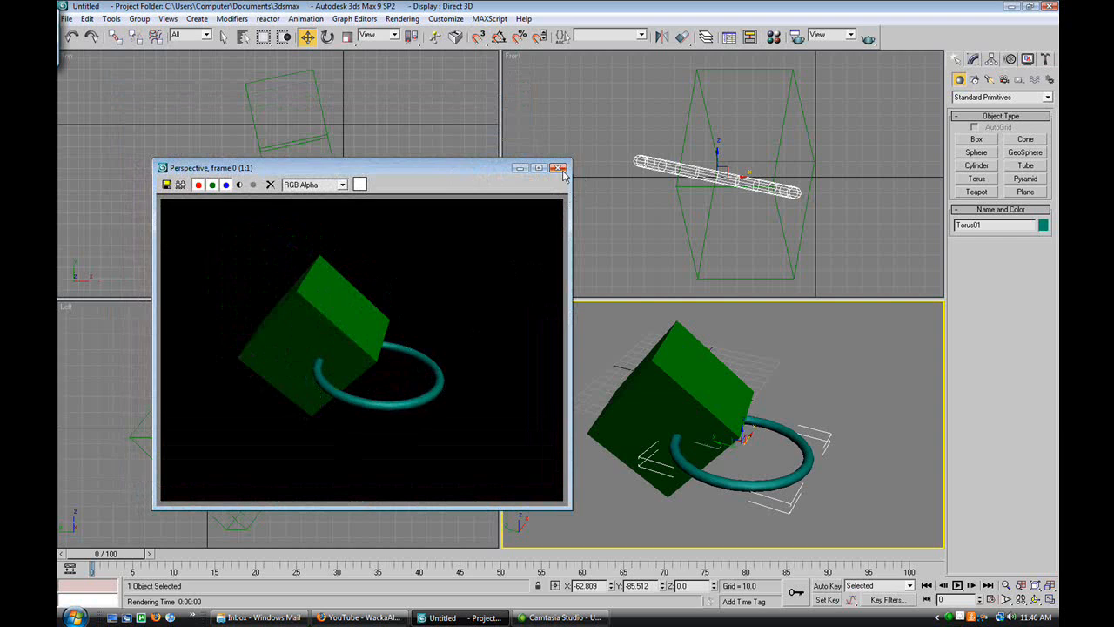
left_click(558, 168)
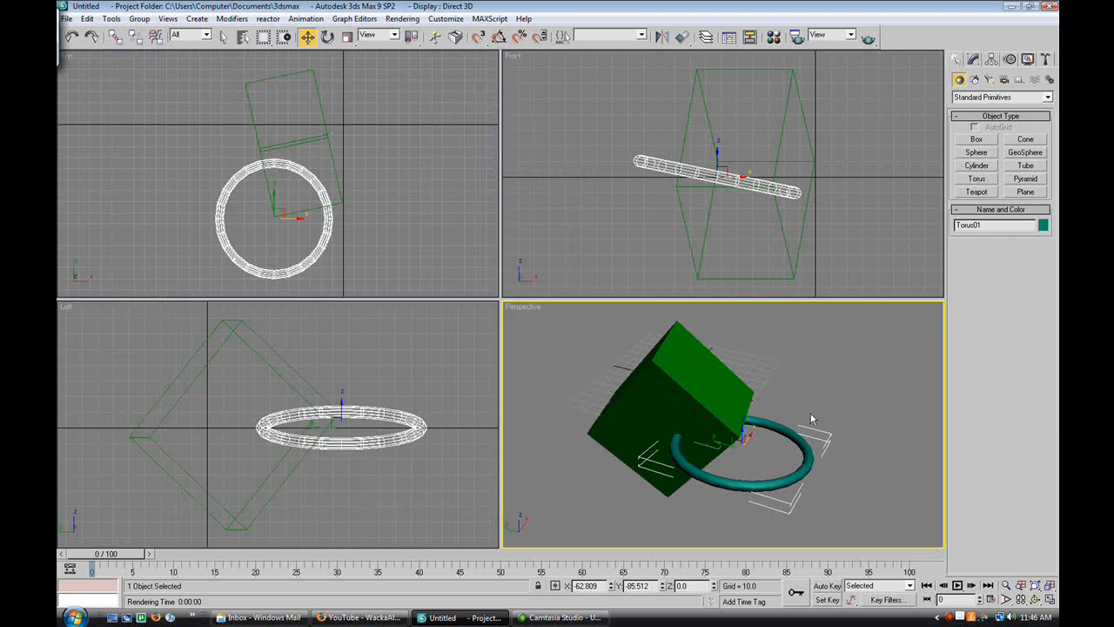